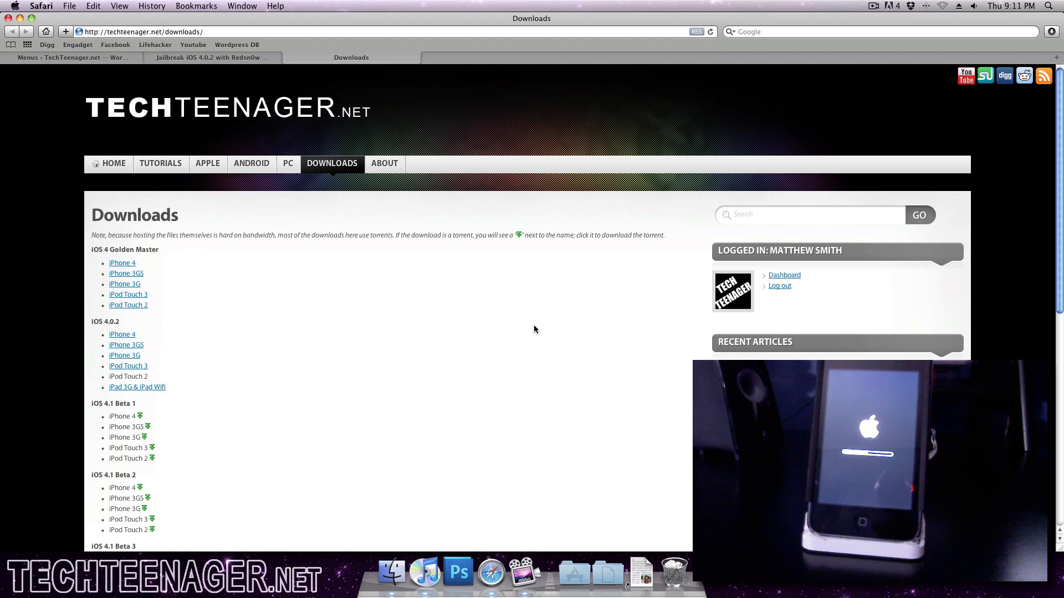
Confirm in iTunes that the iPod's Summary shows Software Version 4.0.2.
{"action": "left_click", "coordinate": [423, 574]}
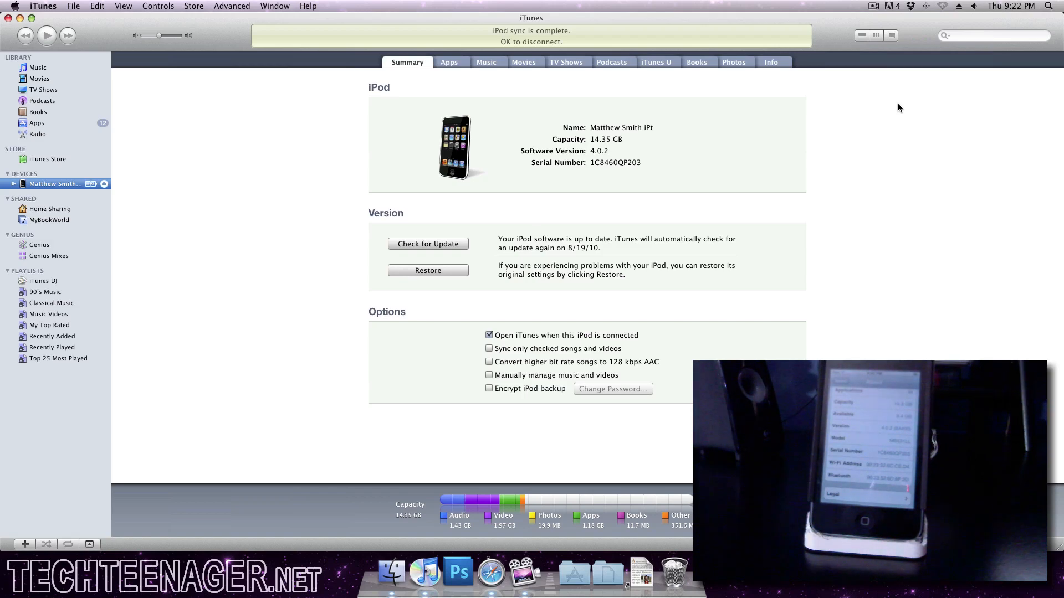
{"action": "mouse_move", "coordinate": [378, 108]}
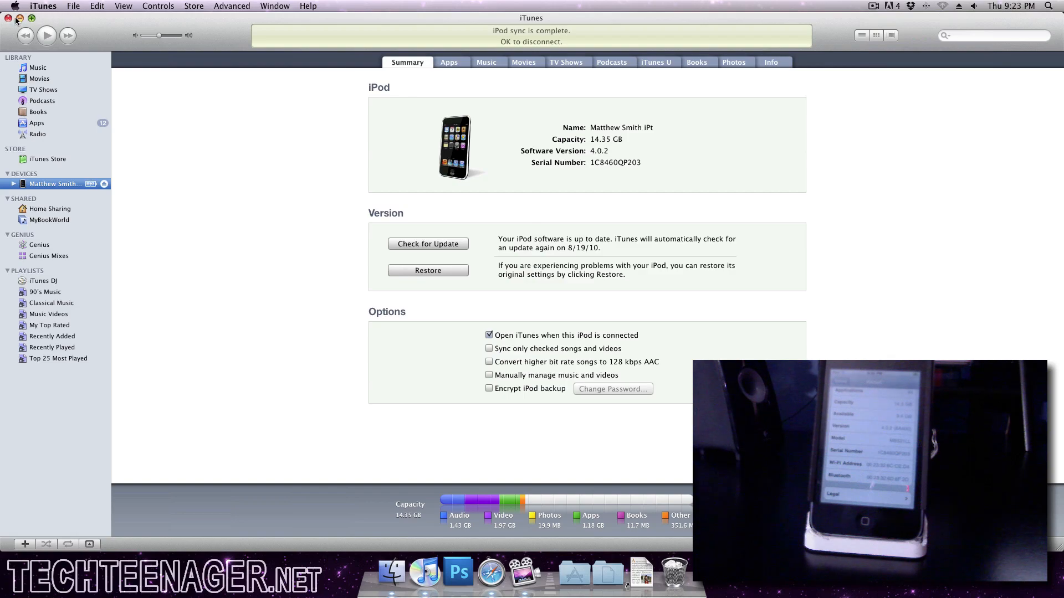
Close iTunes, review the iPod firmware links, then minimise the TechTeenager Downloads page.
{"action": "left_click", "coordinate": [8, 18]}
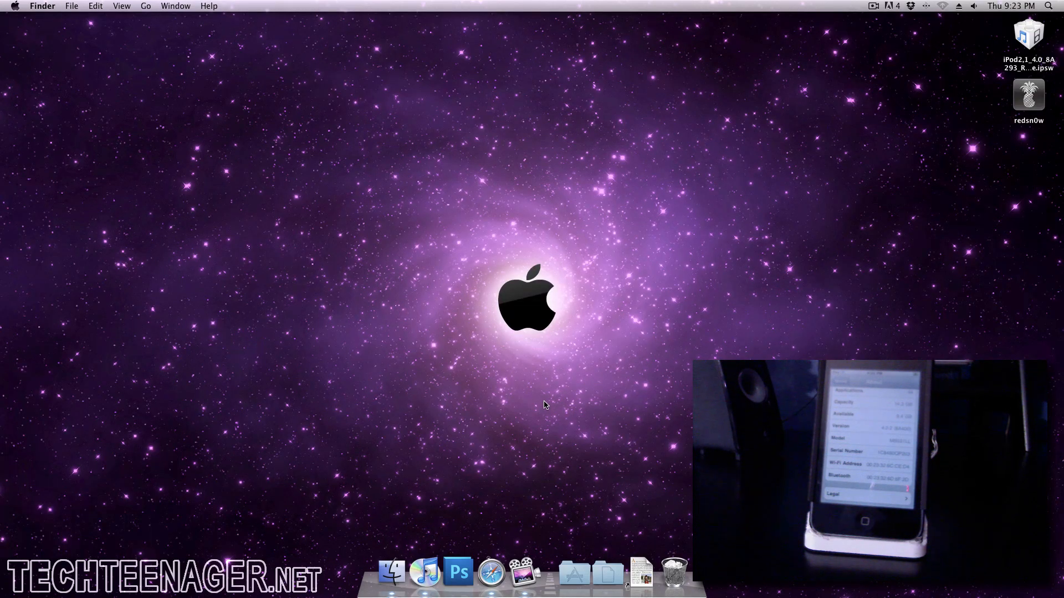
{"action": "mouse_move", "coordinate": [598, 510]}
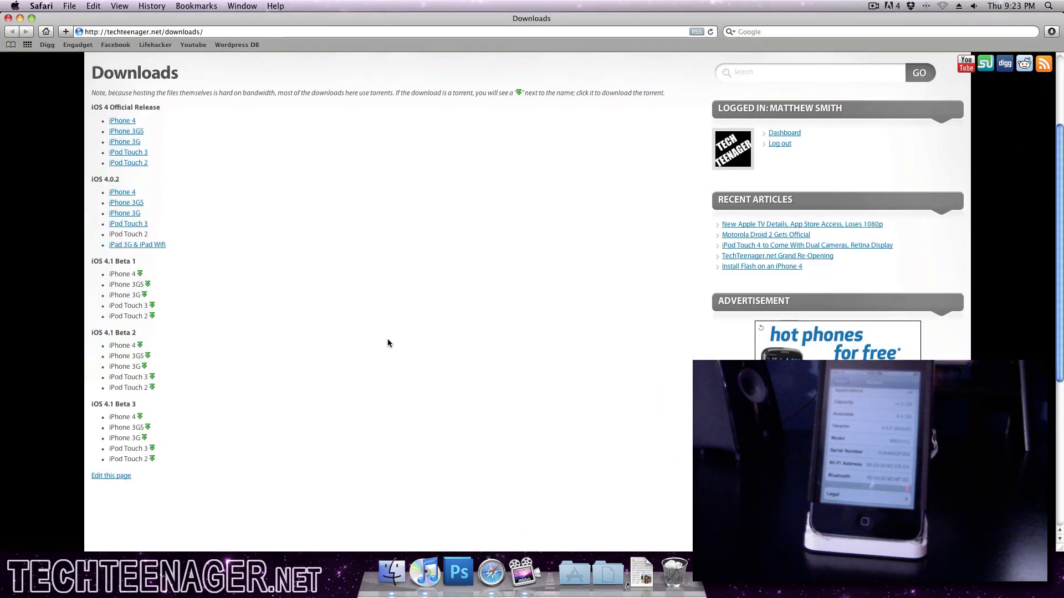
{"action": "scroll", "scroll_direction": "up", "scroll_amount": 3}
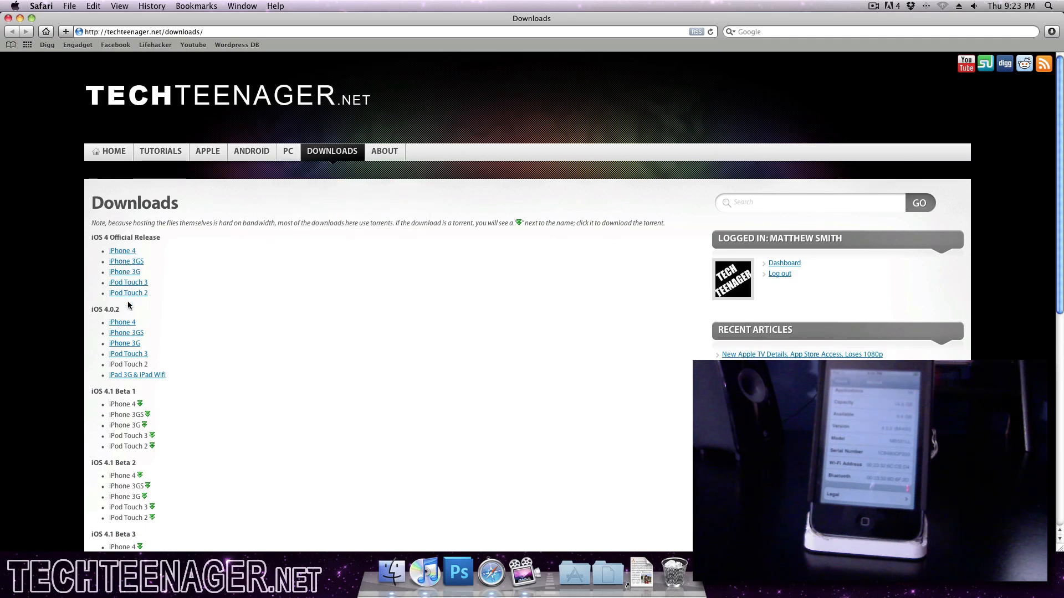
{"action": "left_click", "coordinate": [21, 18]}
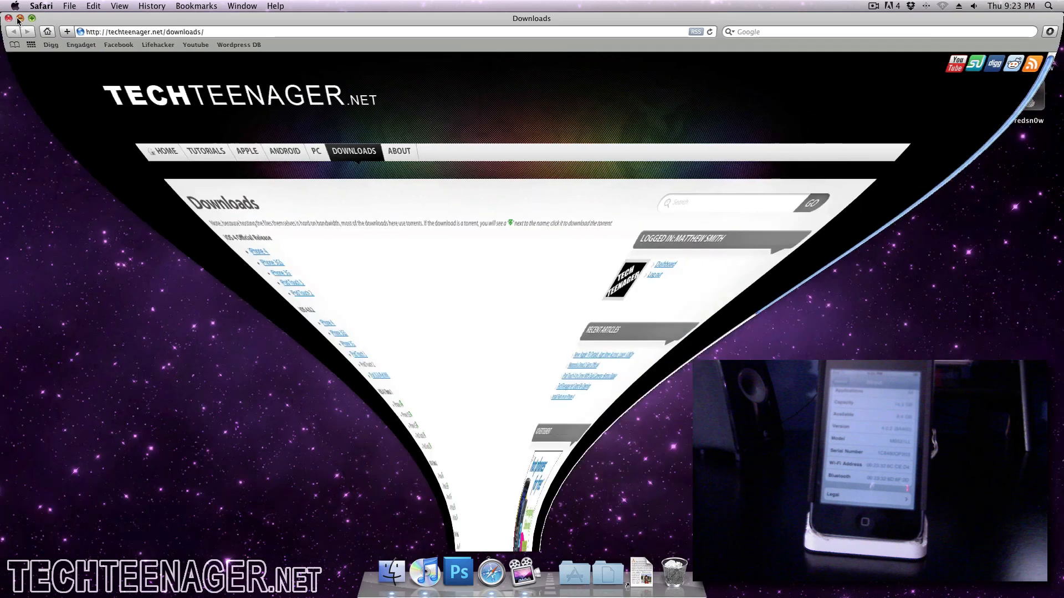
Launch redsn0w from the desktop and load iPod2,1_4.0_8A293_Restore.ipsw from Desktop.
{"action": "left_click", "coordinate": [9, 18]}
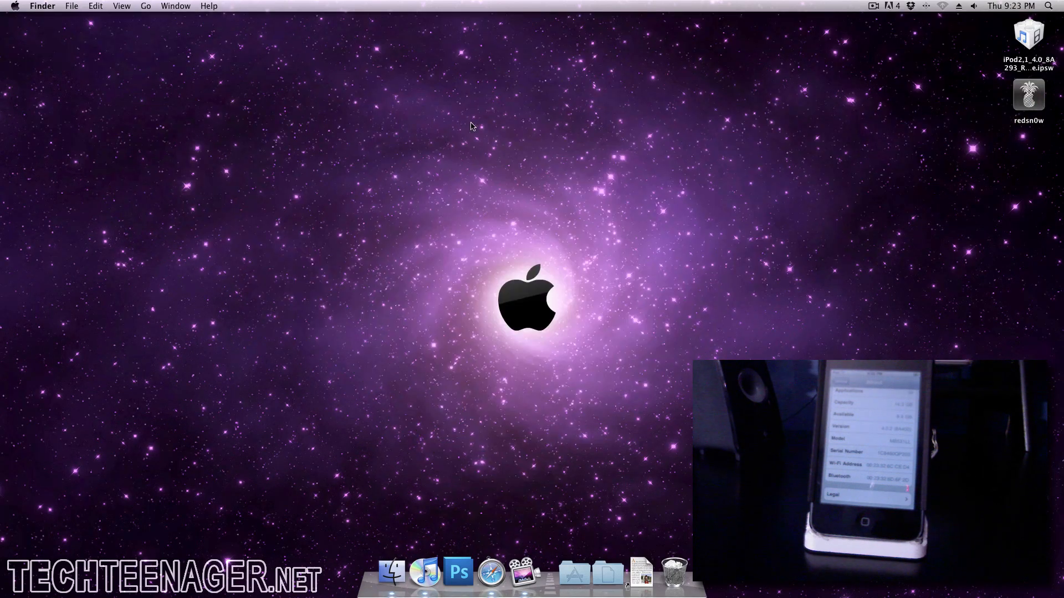
{"action": "mouse_move", "coordinate": [1028, 107]}
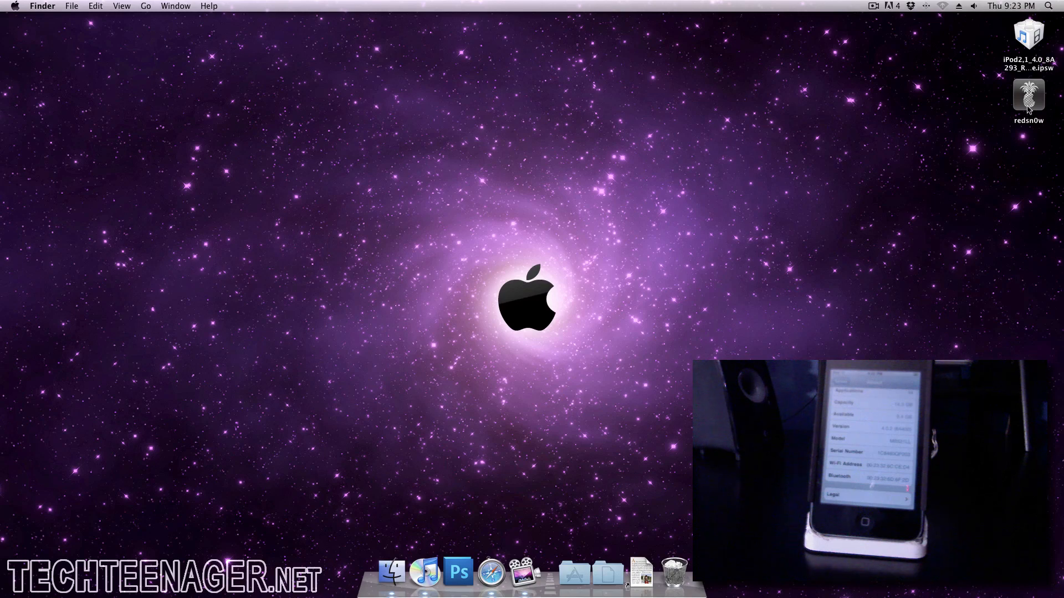
{"action": "double_click", "coordinate": [1028, 95]}
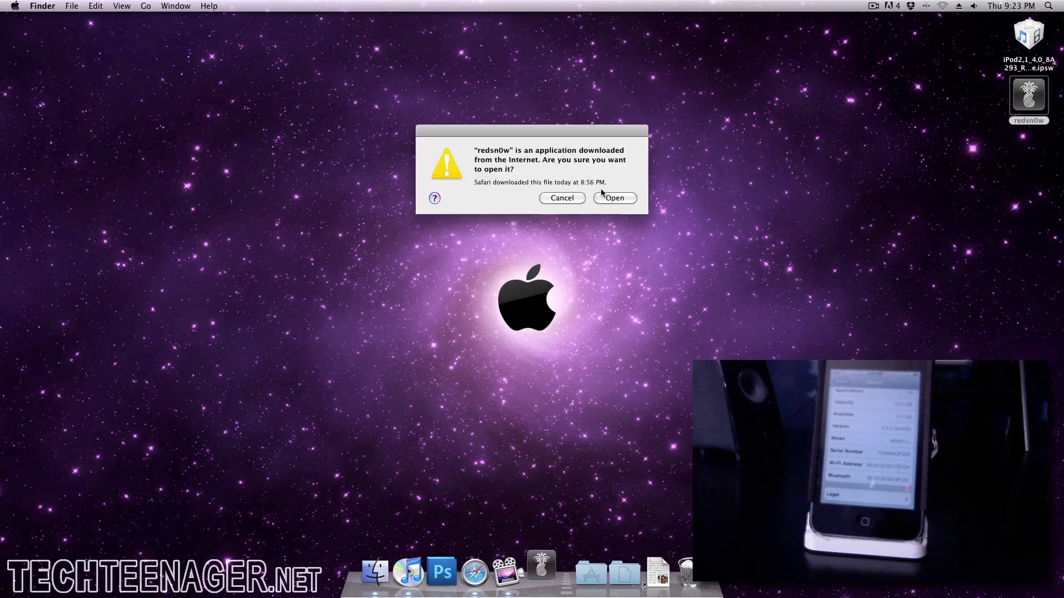
{"action": "left_click", "coordinate": [614, 197]}
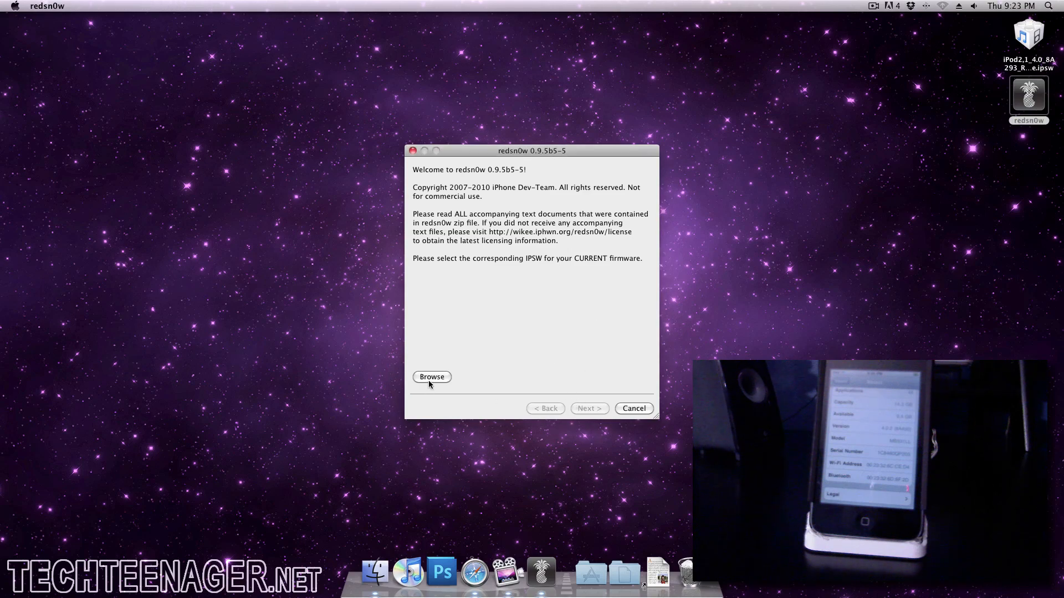
{"action": "left_click", "coordinate": [431, 377]}
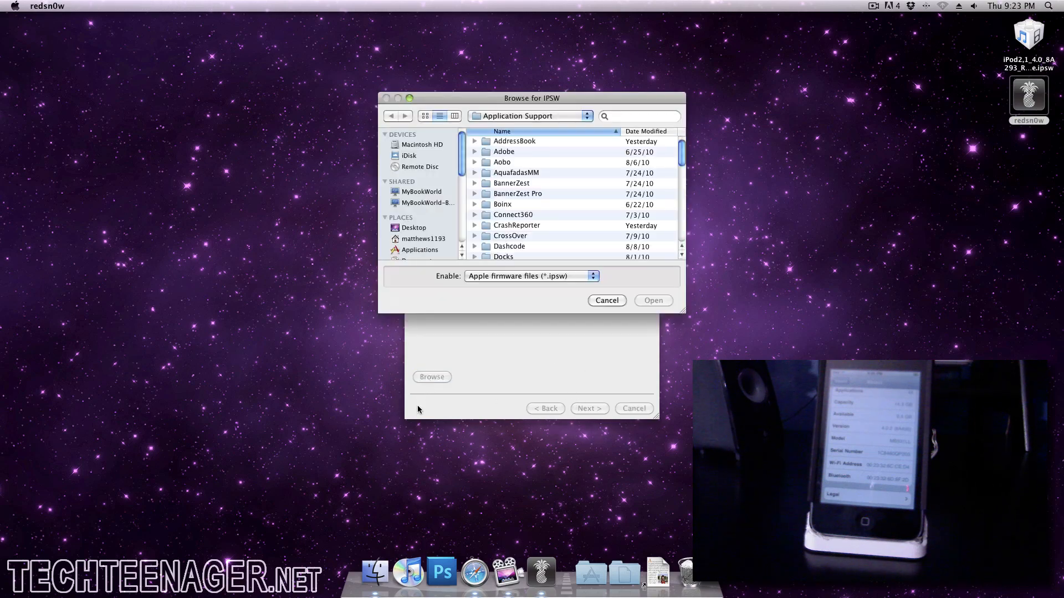
{"action": "left_click", "coordinate": [414, 227]}
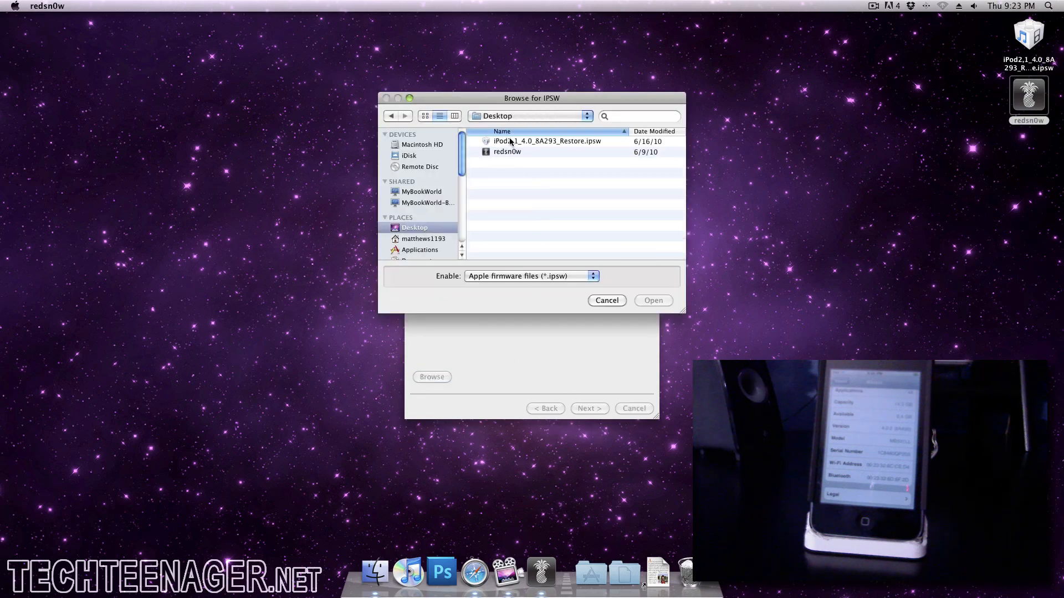
{"action": "left_click", "coordinate": [652, 300]}
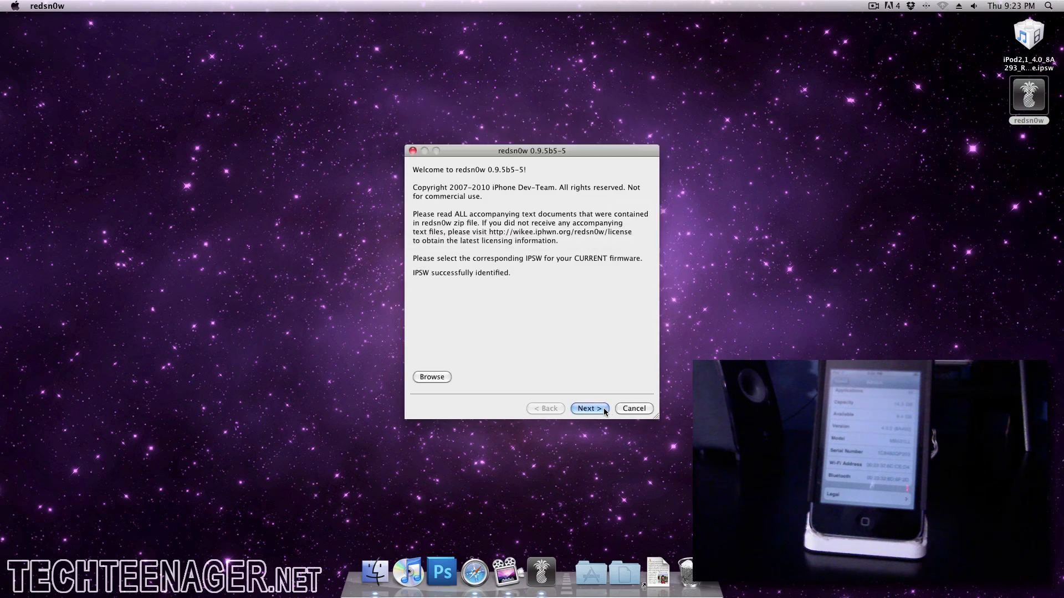
Keep Install Cydia checked and start the jailbreak with the iPod off and plugged in.
{"action": "left_click", "coordinate": [587, 408]}
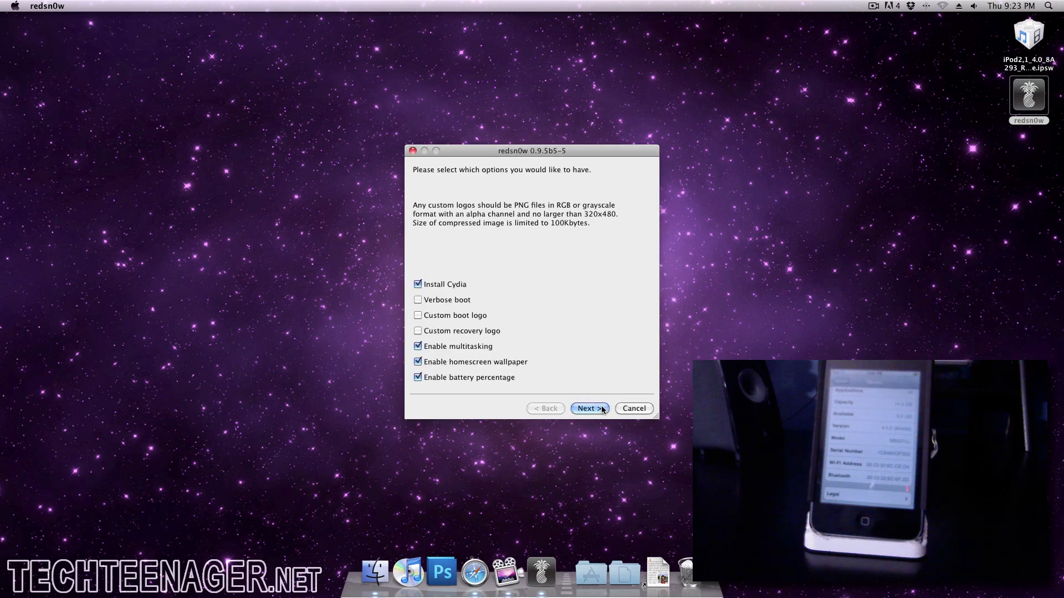
{"action": "mouse_move", "coordinate": [371, 376]}
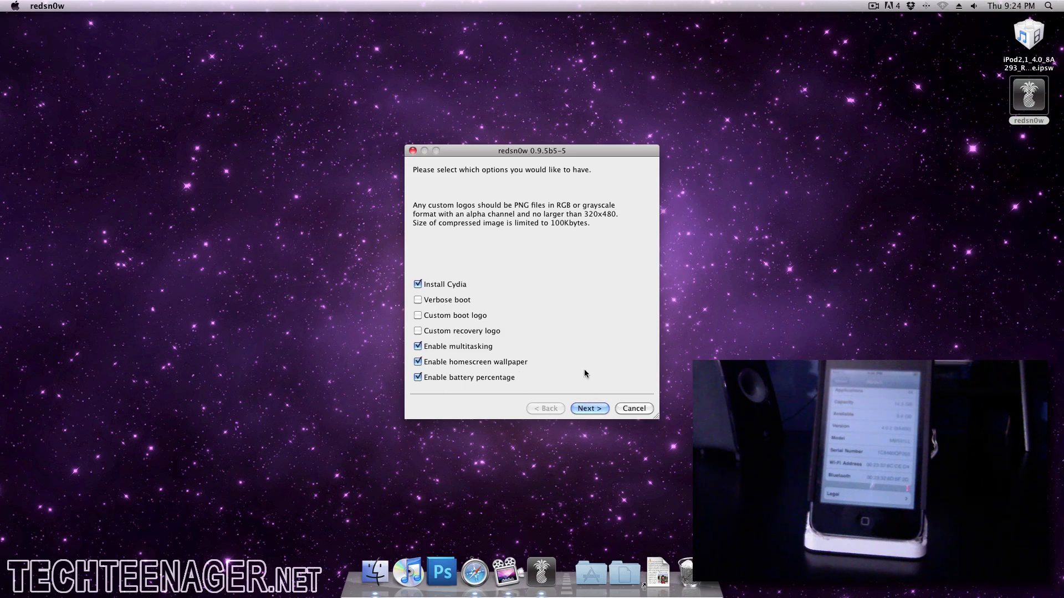
{"action": "mouse_move", "coordinate": [442, 372]}
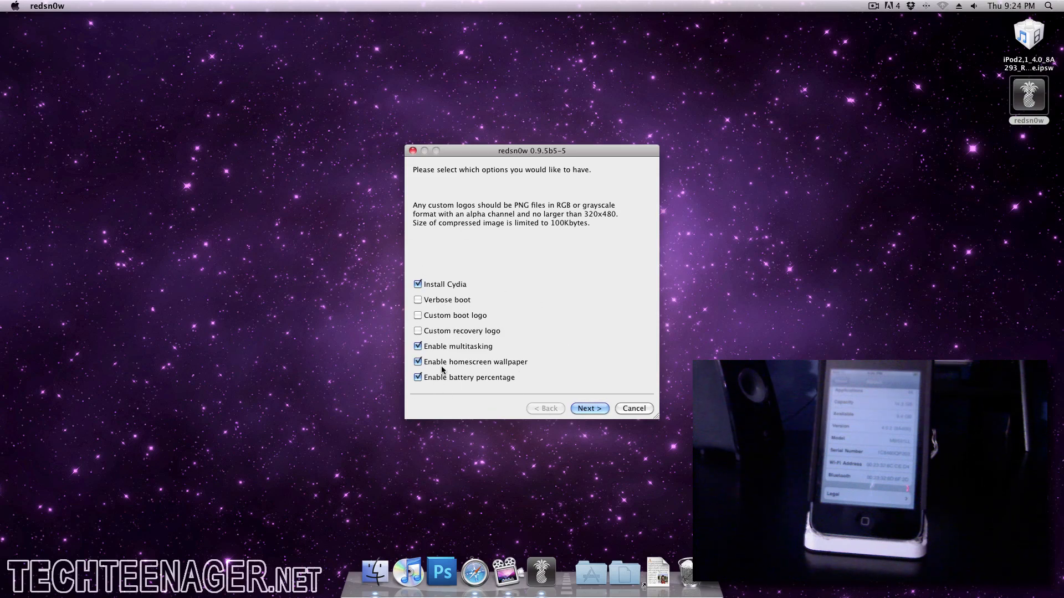
{"action": "mouse_move", "coordinate": [524, 361]}
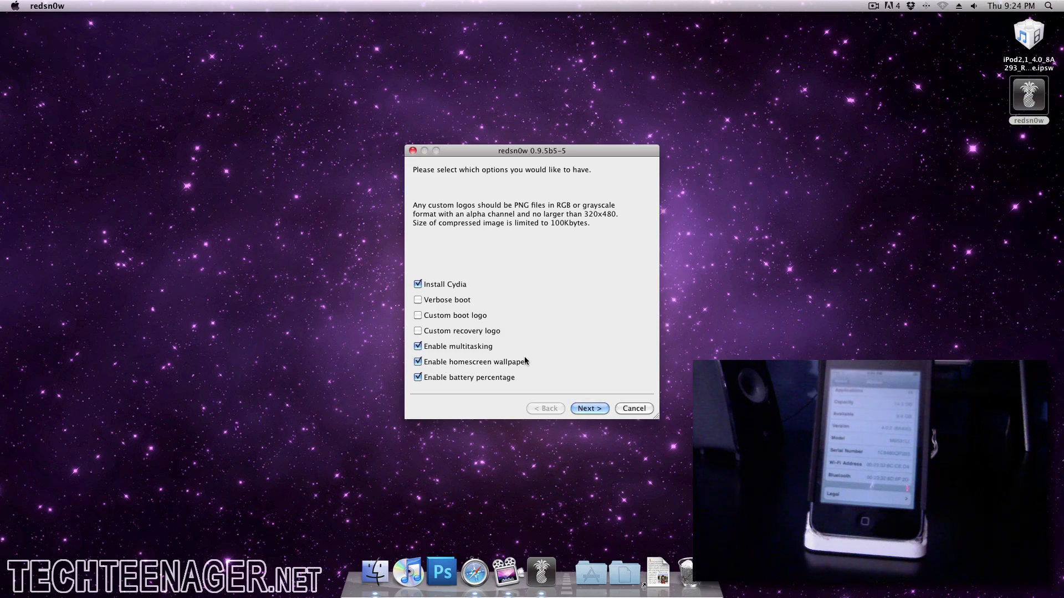
{"action": "left_click", "coordinate": [589, 408]}
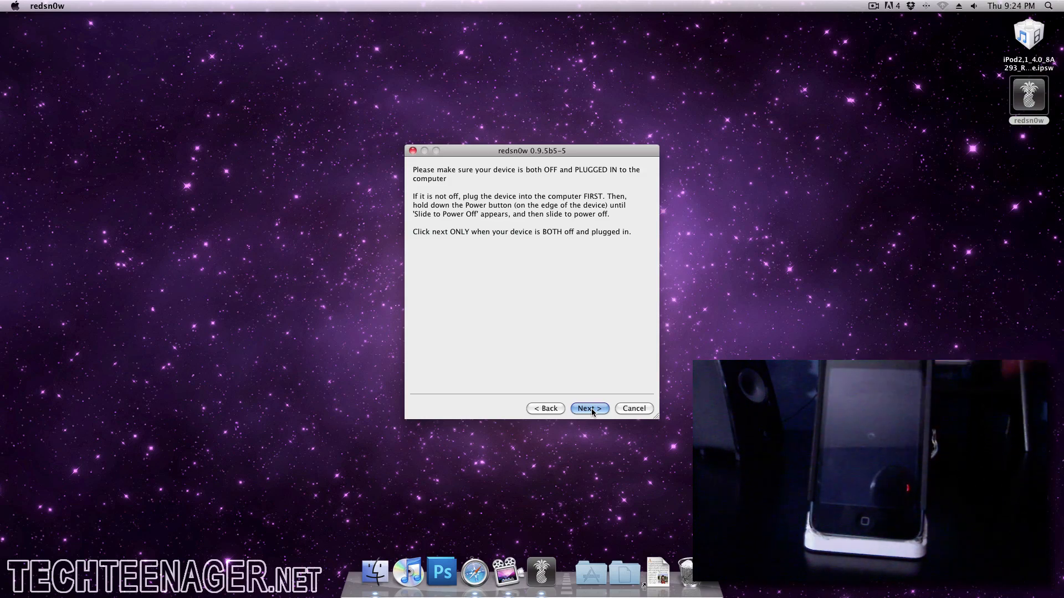
{"action": "left_click", "coordinate": [587, 408]}
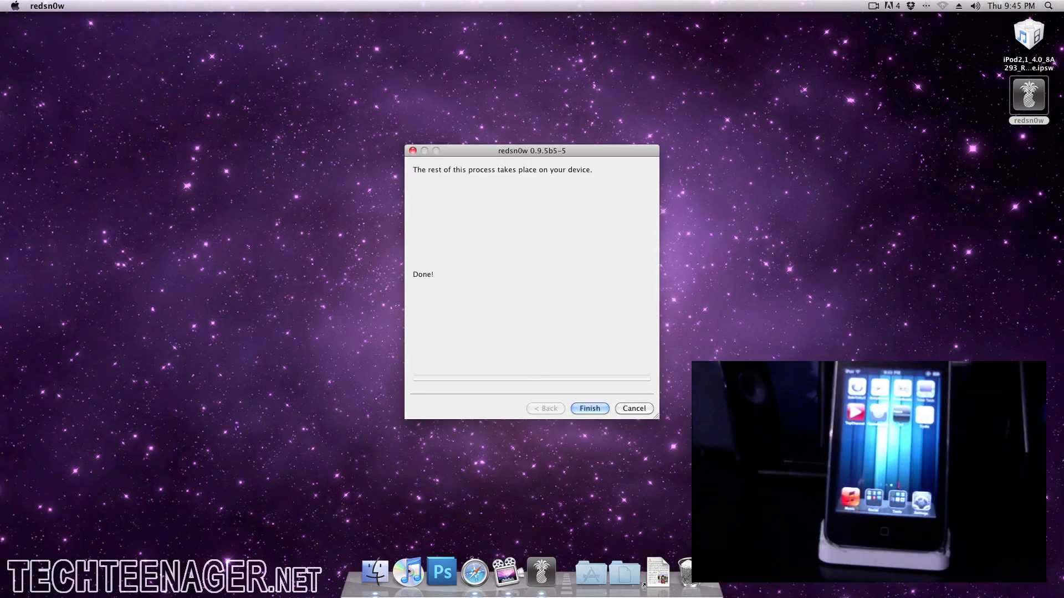